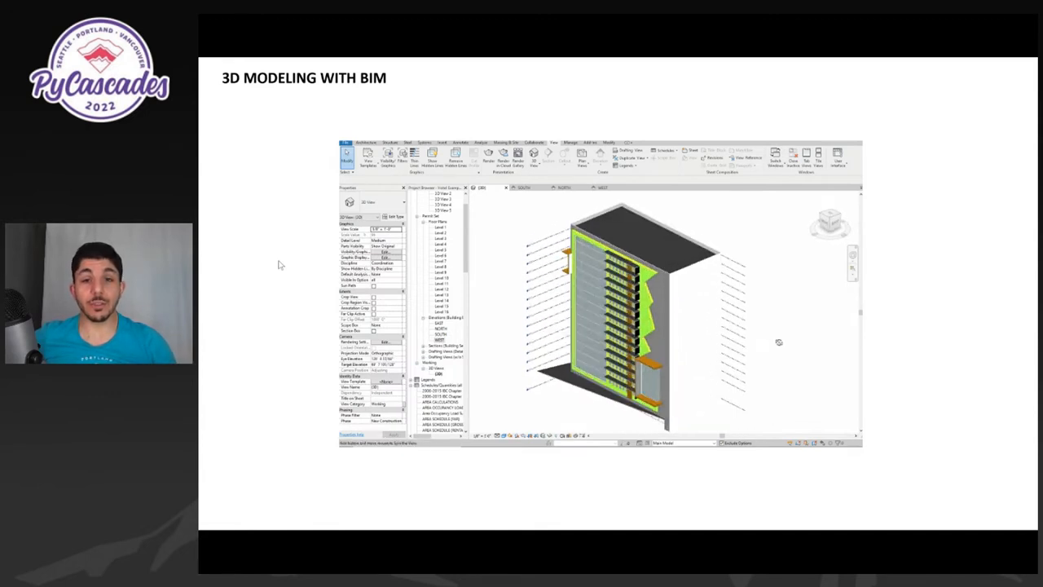
key("right")
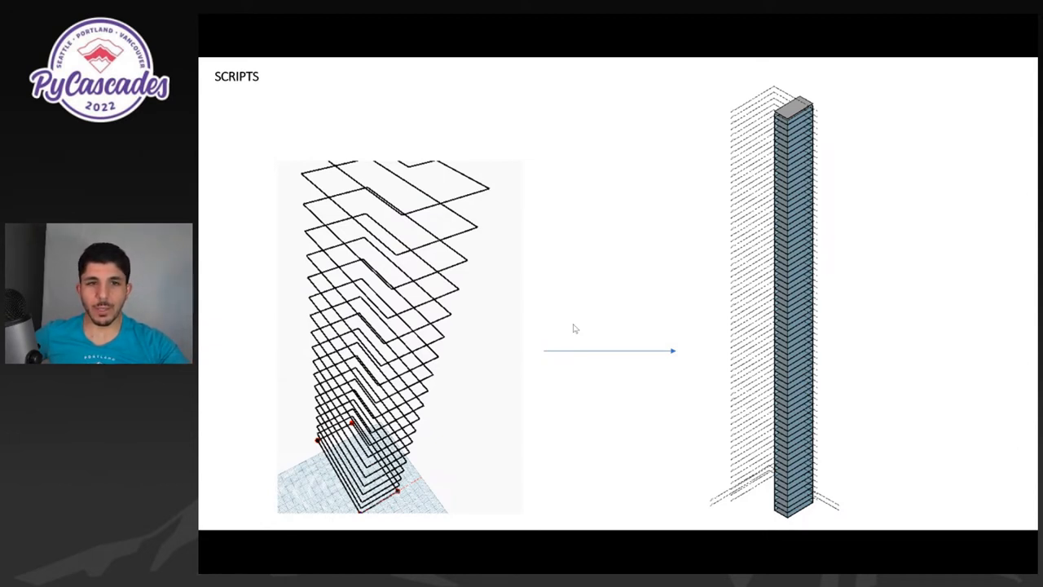
mouse_move(707, 168)
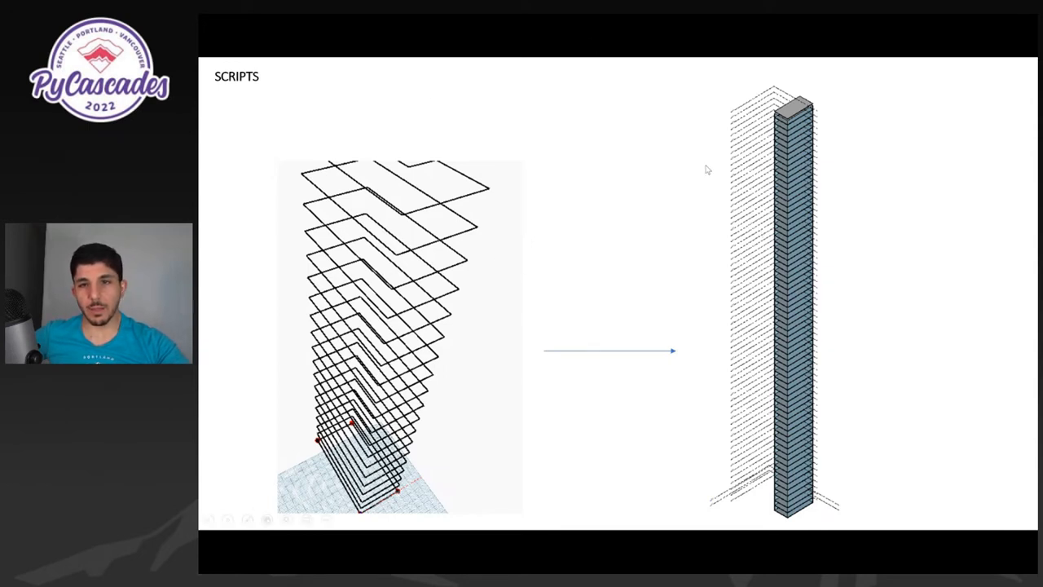
mouse_move(673, 150)
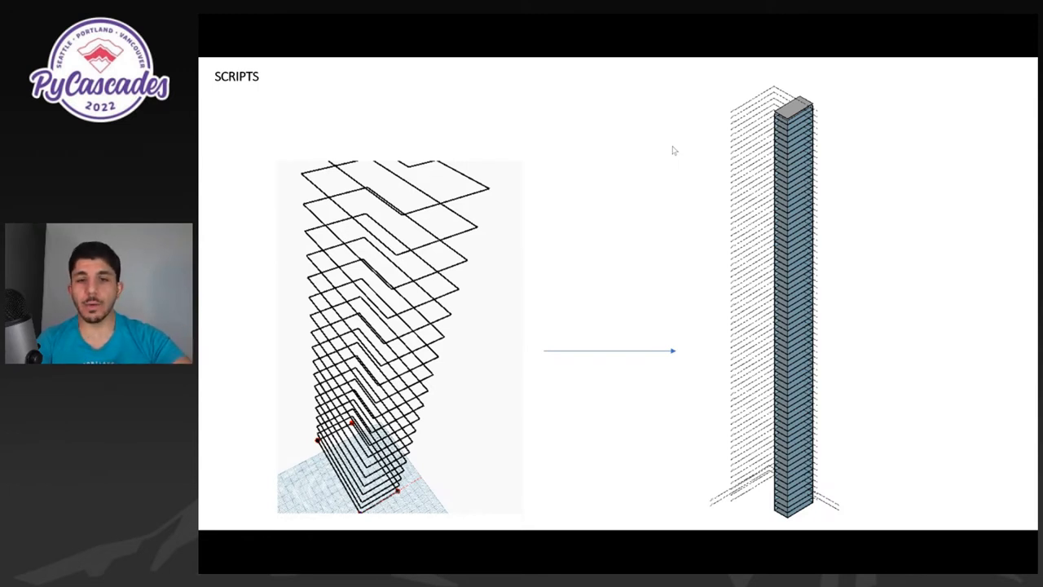
mouse_move(677, 150)
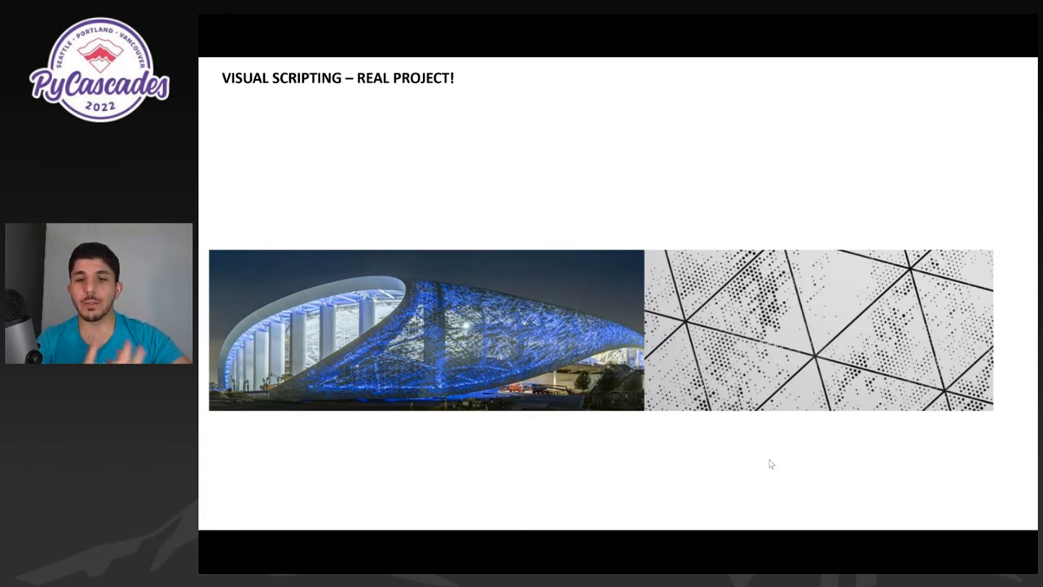
key("Right")
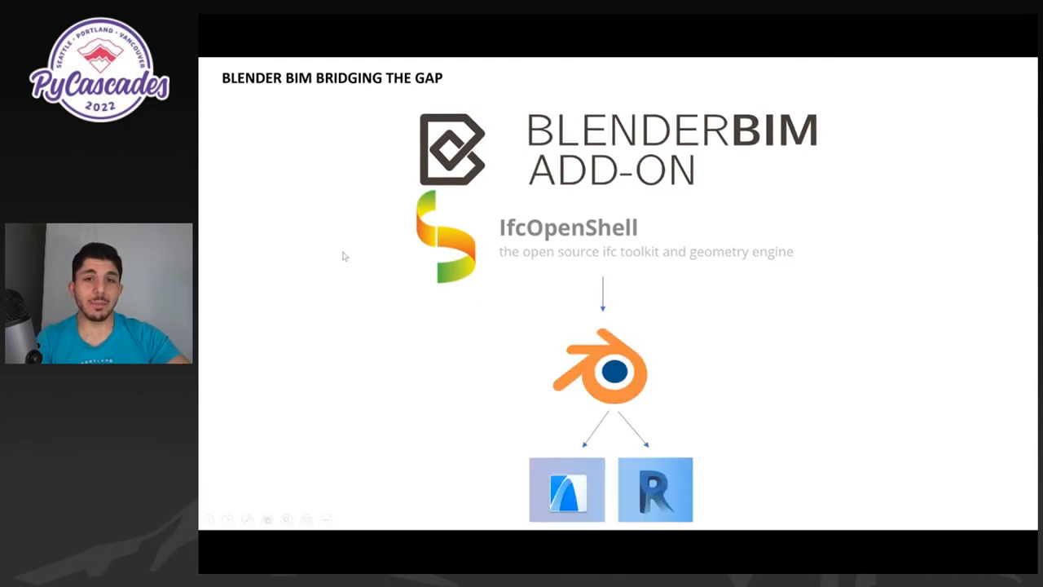
key("Right")
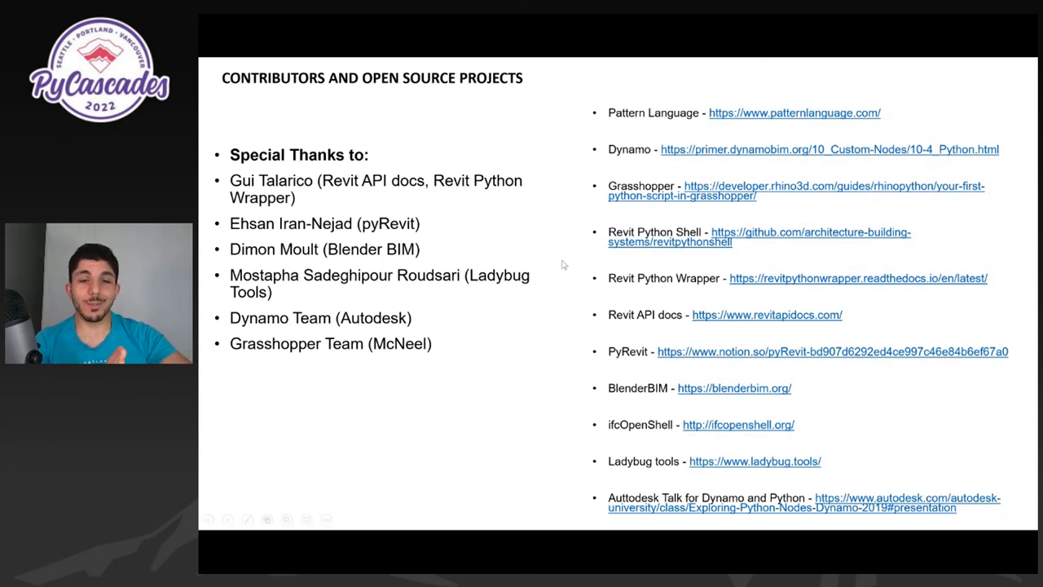
key("right")
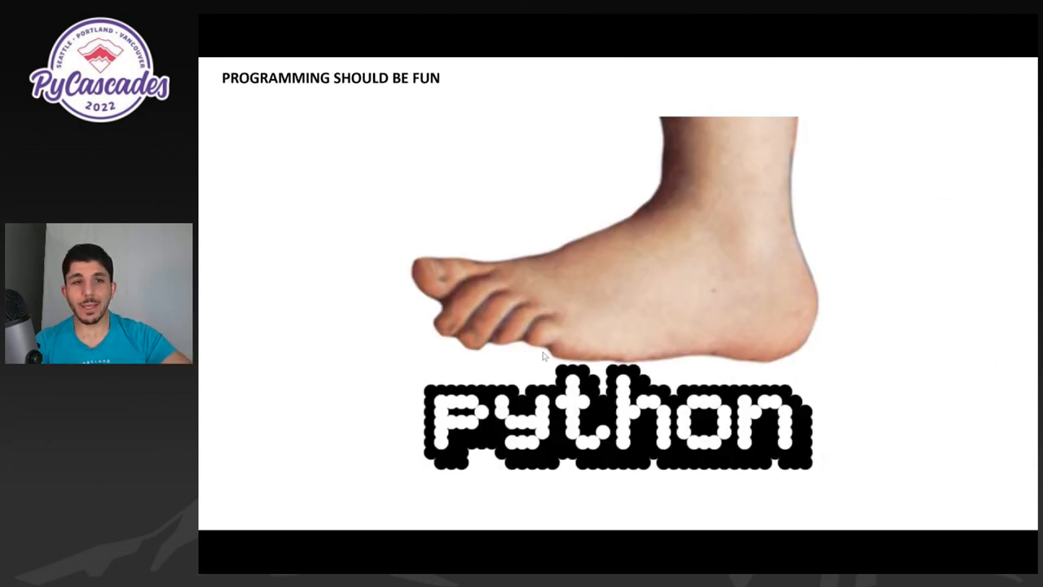